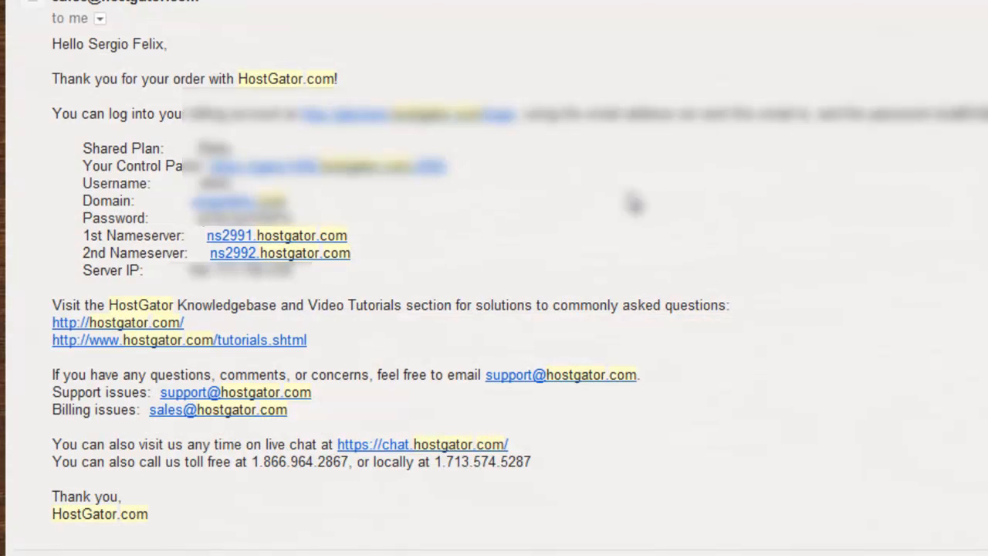
mouse_move(81, 233)
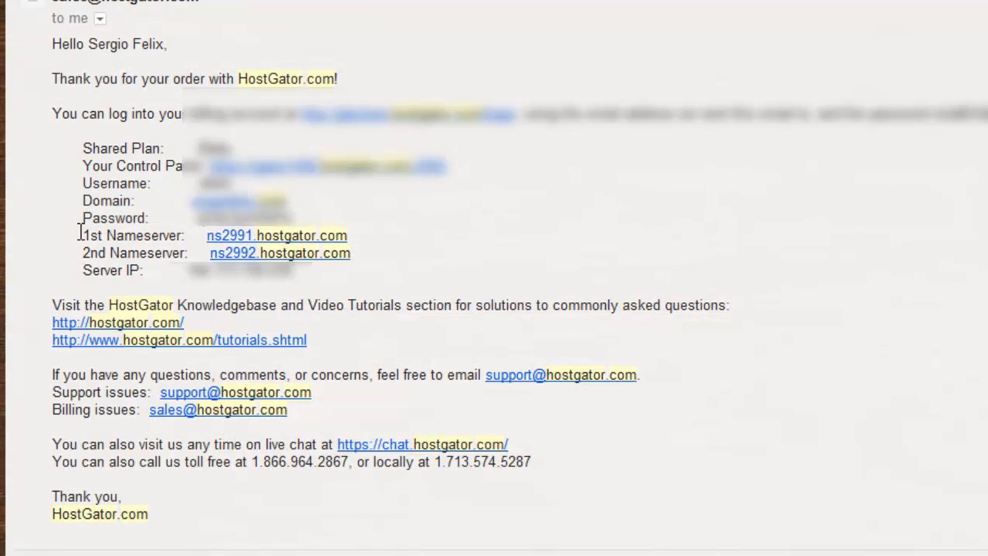
Copy the first HostGator nameserver address, then sign in to the Namecheap account.
double_click(276, 235)
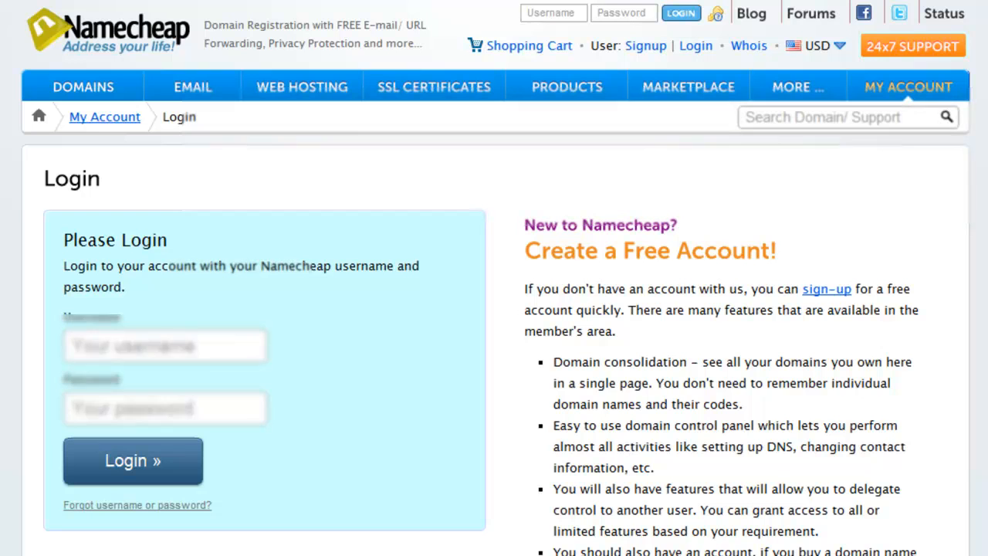
click(132, 460)
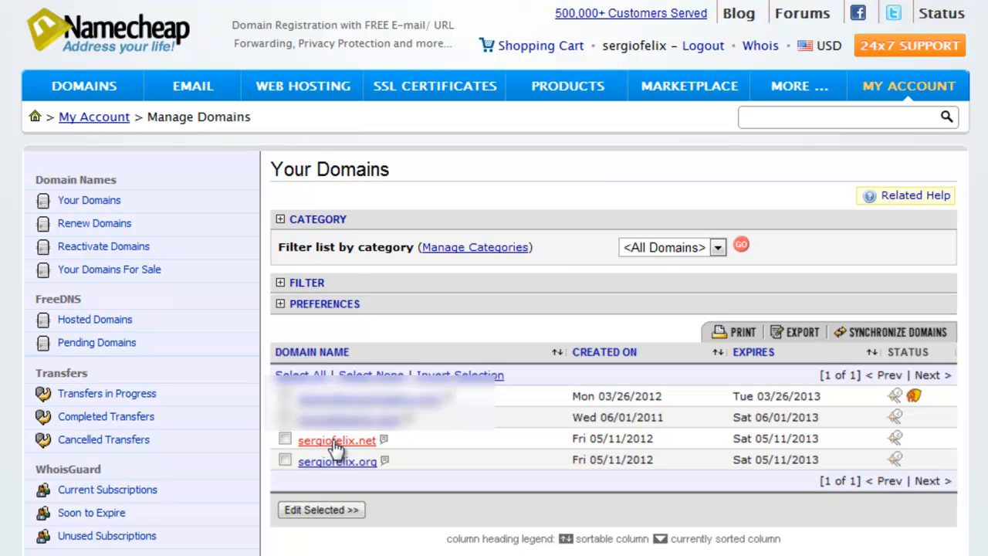
Open the sergiofelix.net domain's Domain Name Server Setup to enter HostGator nameservers.
click(337, 440)
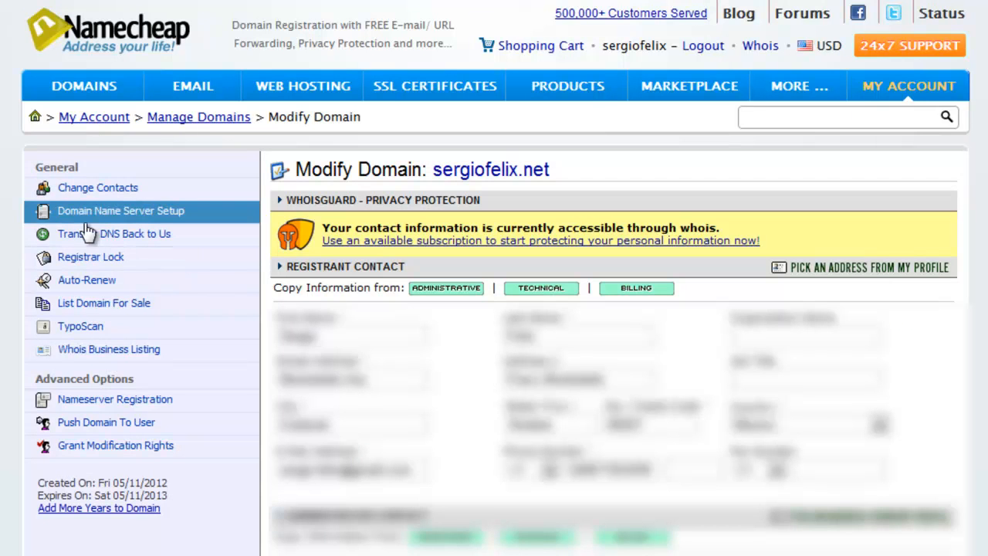
mouse_move(135, 219)
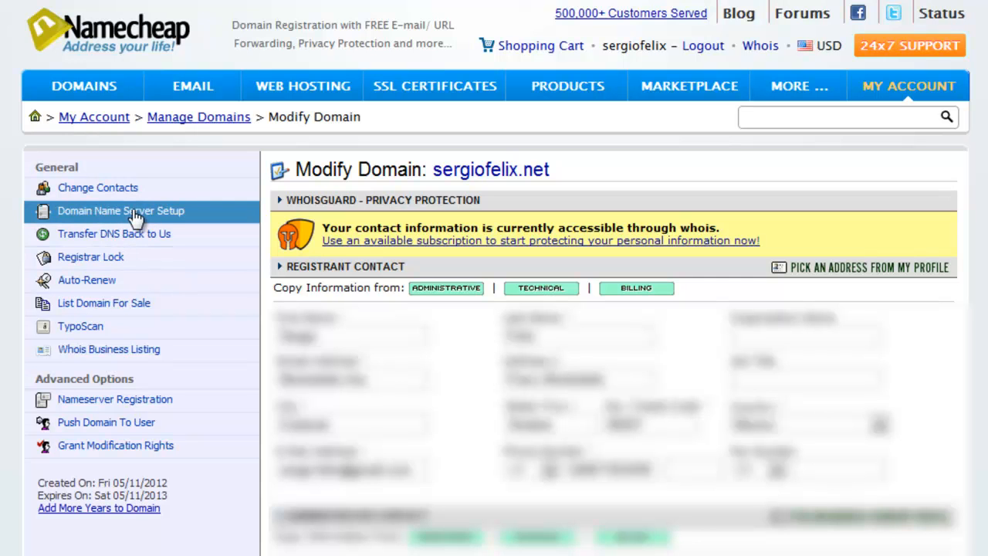
mouse_move(197, 219)
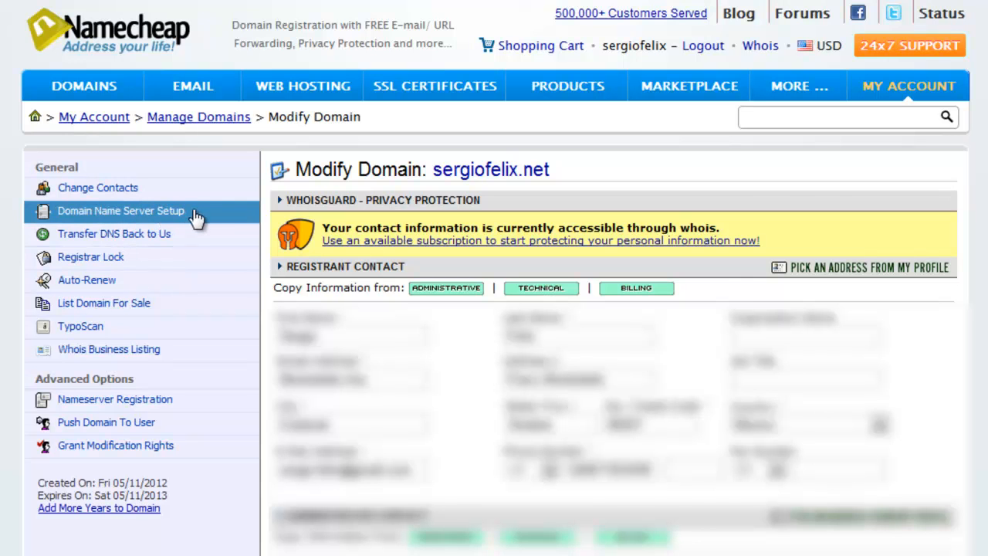
click(121, 210)
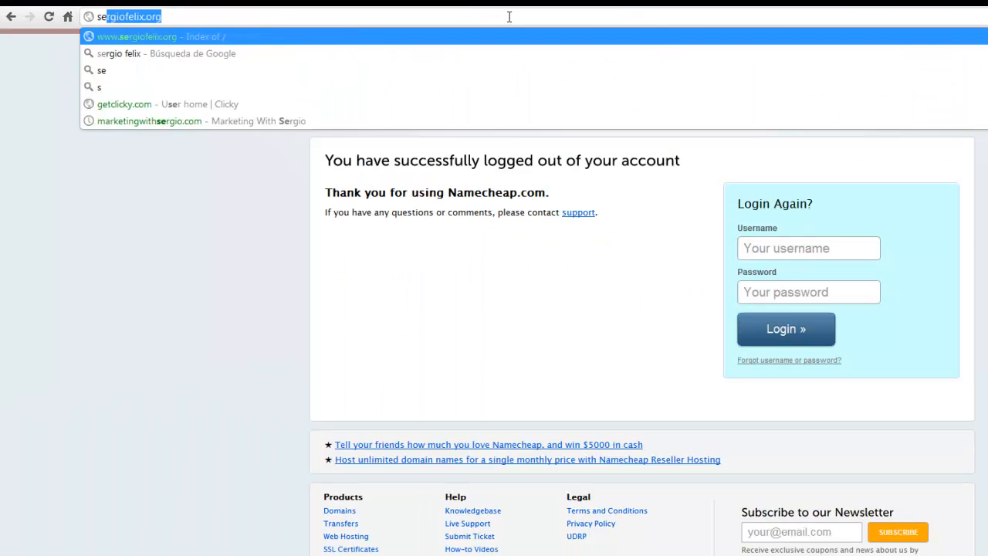
Load sergiofelix.net in the browser to show the Apache 'Index of /' page.
text(sergiofelix.net)
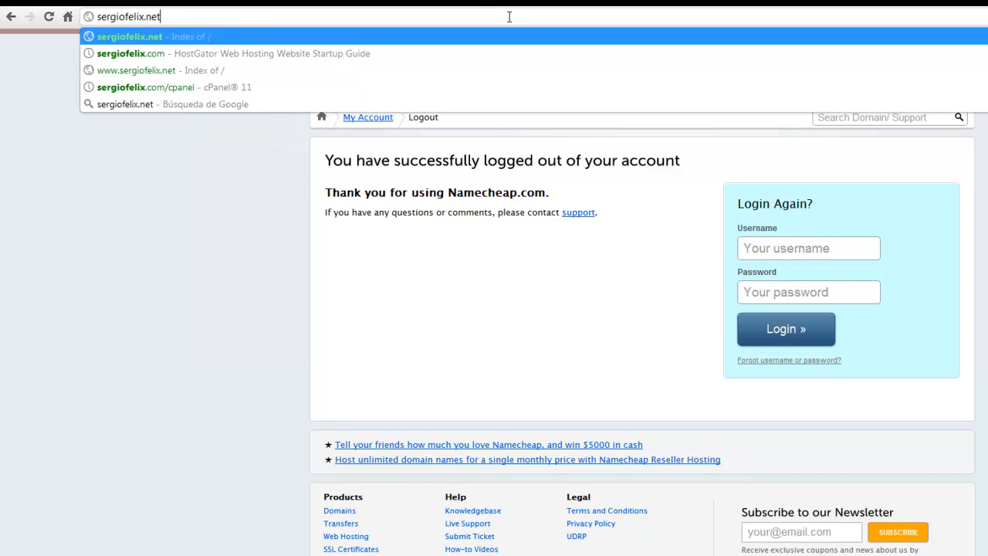
click(129, 36)
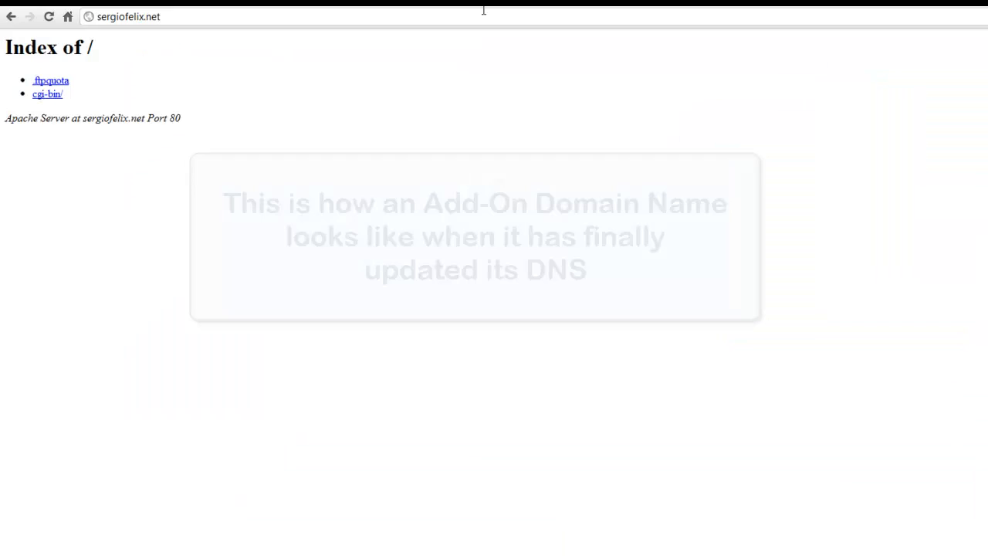